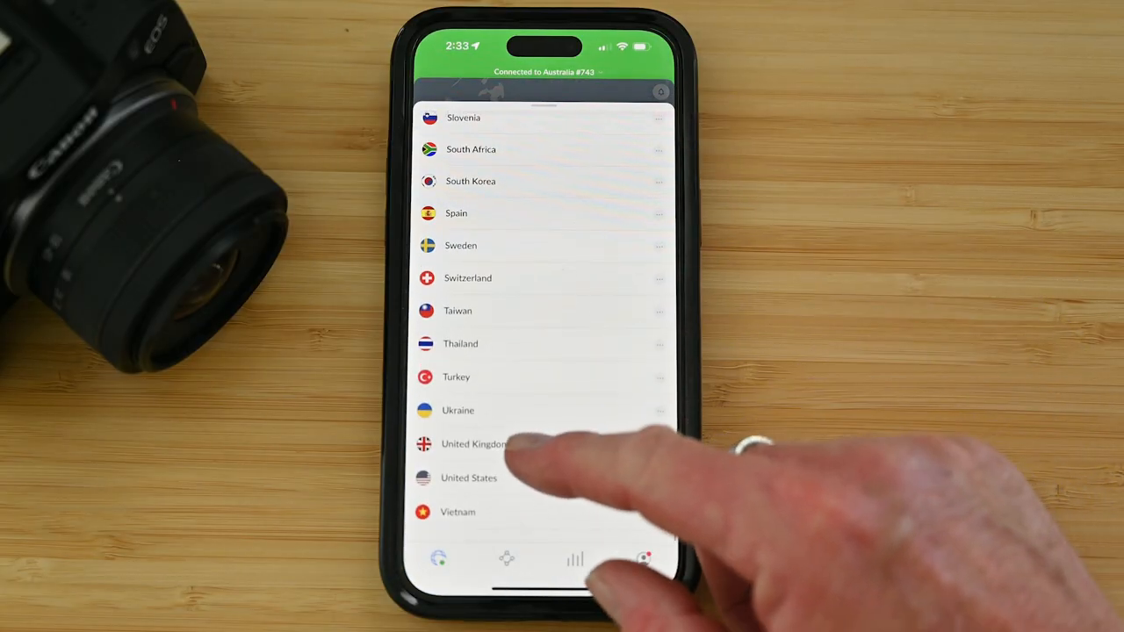
Select United Kingdom in the country list to replace the Australian connection.
left_click(474, 444)
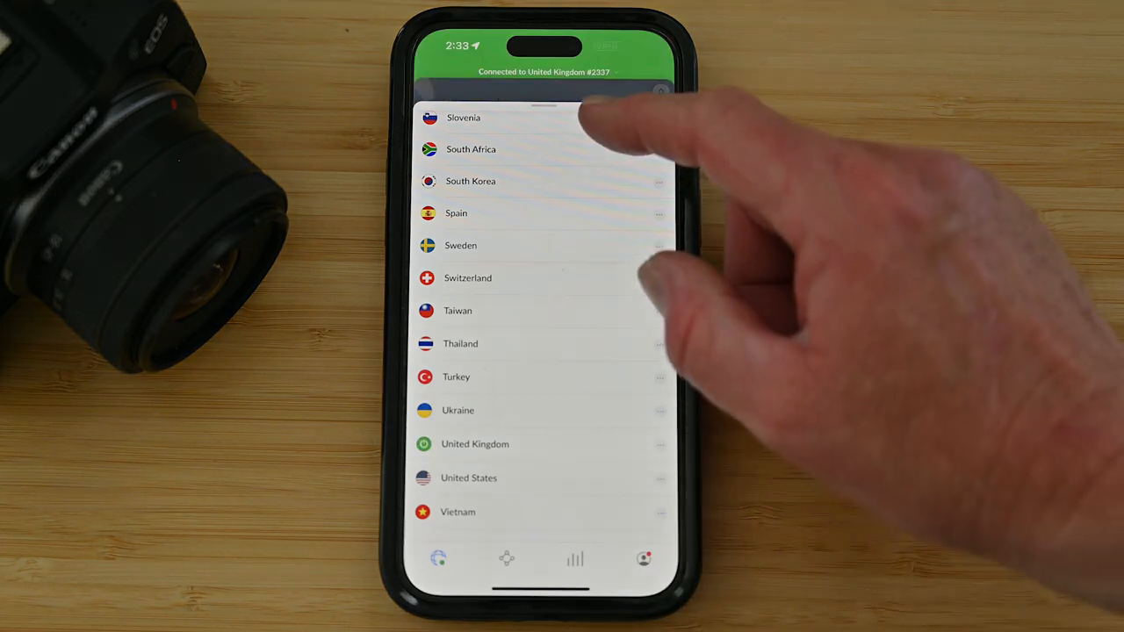